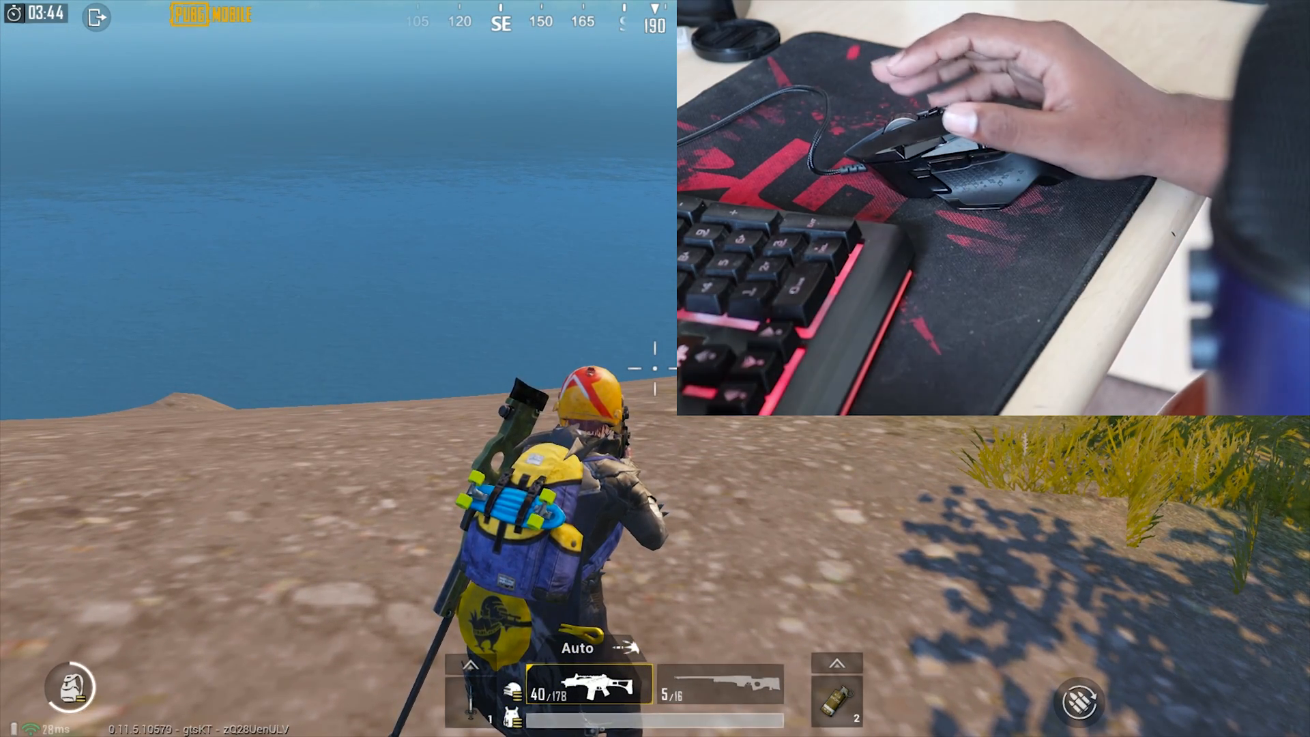
Switch from the emulator game to Logitech Gaming Software.
key(ctrl)
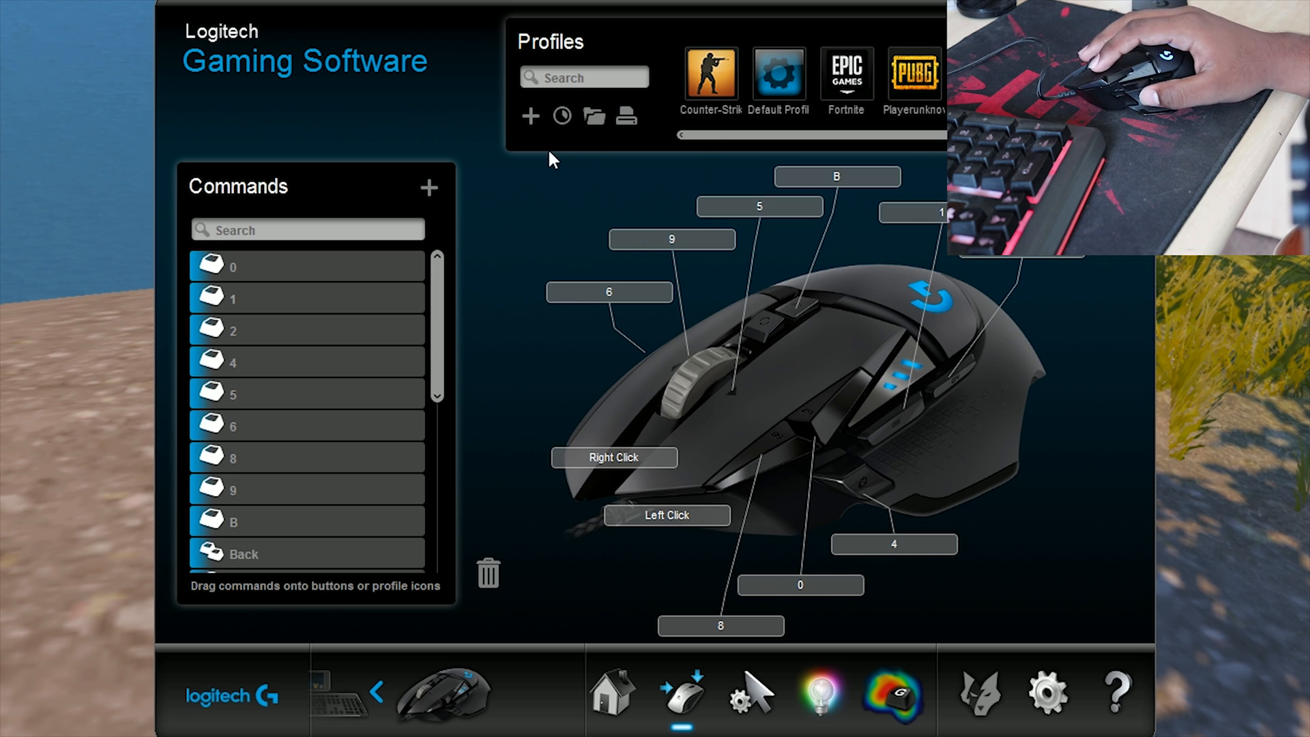
mouse_move(496, 581)
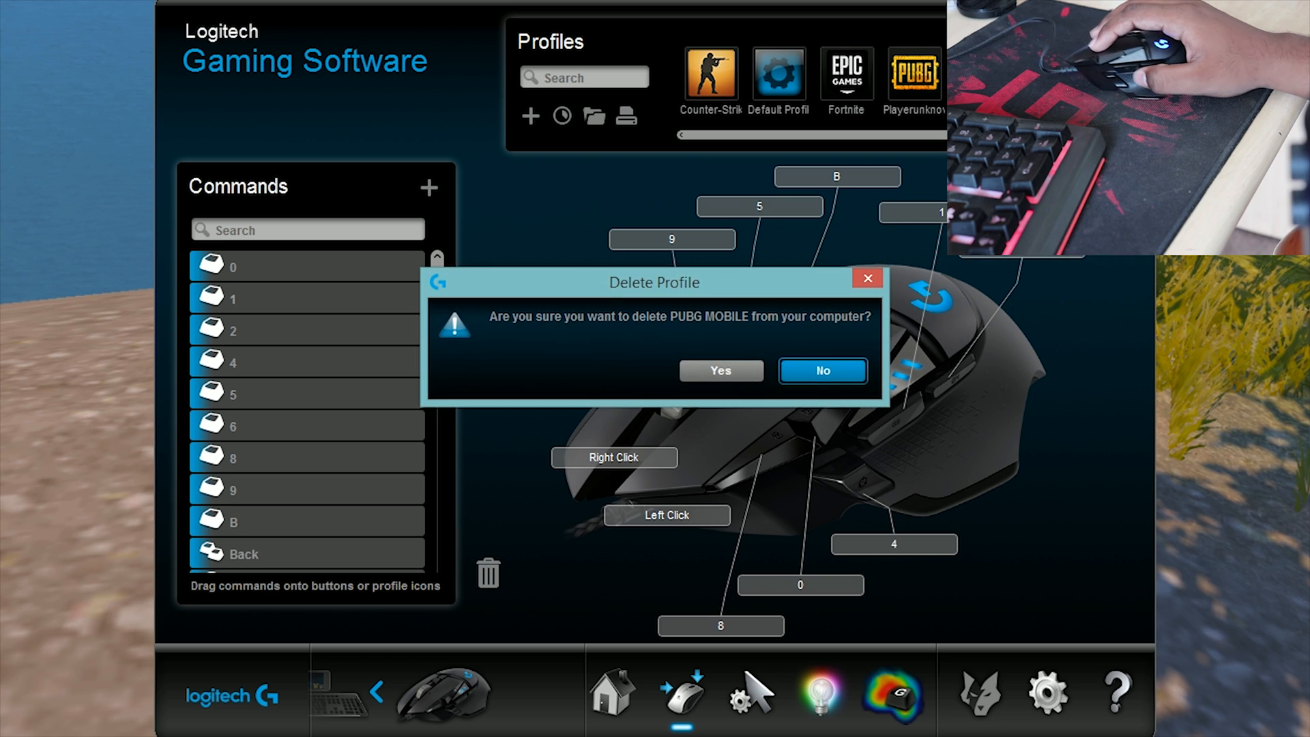
Confirm deleting the old PUBG MOBILE profile and show the PUBG Battlegrounds profile's assignments.
click(820, 370)
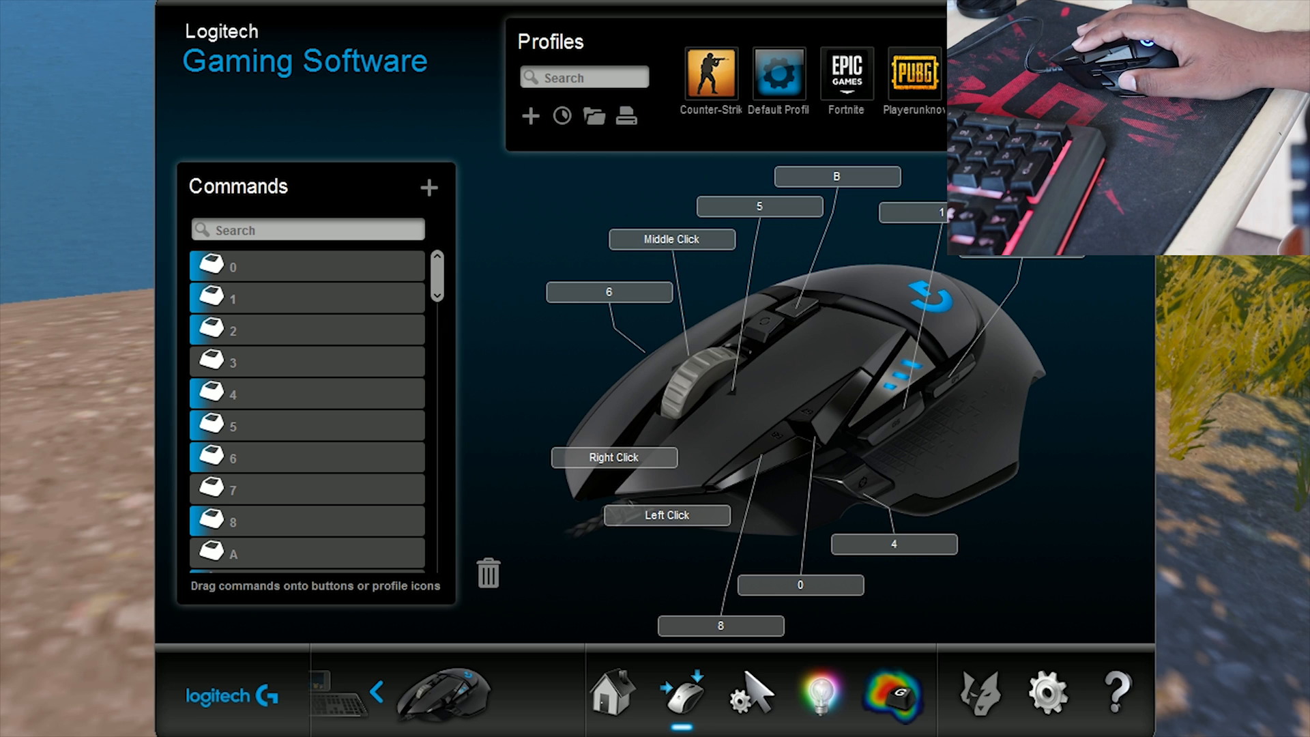
click(846, 76)
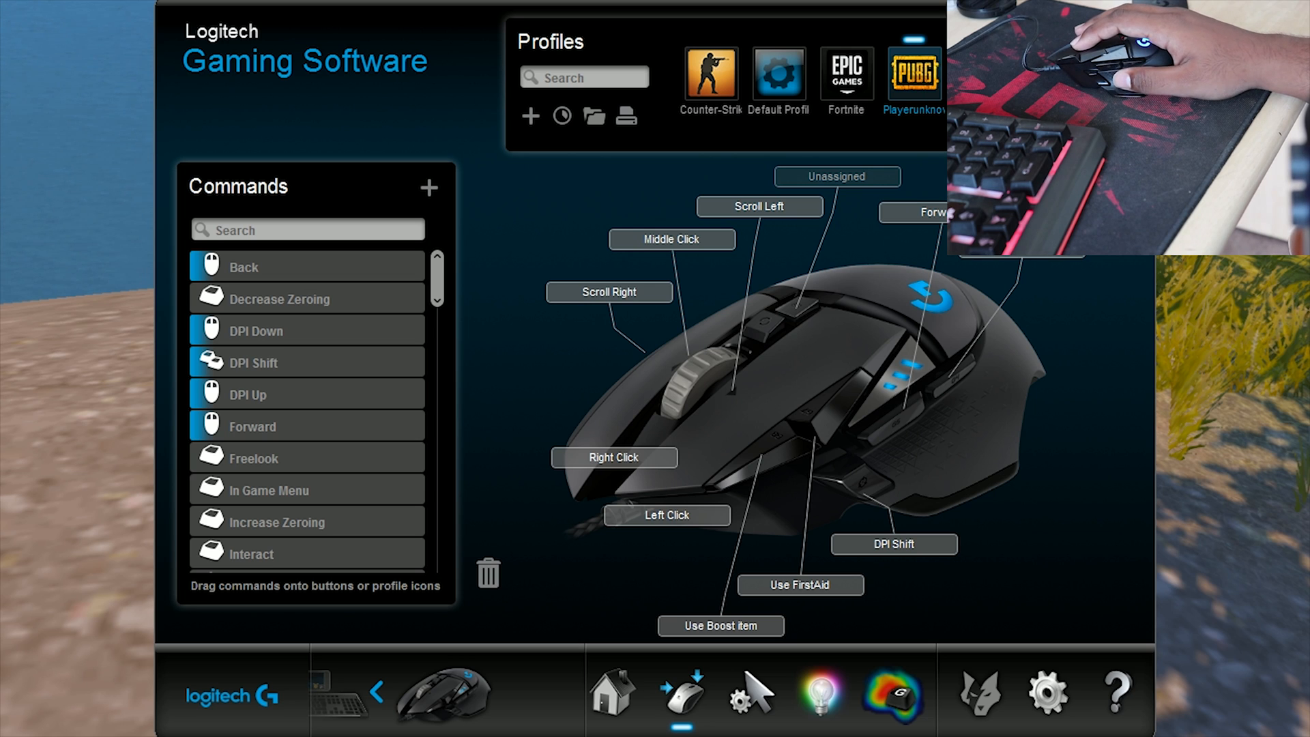
Create a profile named 'pubg MOBILE', then remove the wrongly linked Steam.exe shortcut.
click(530, 116)
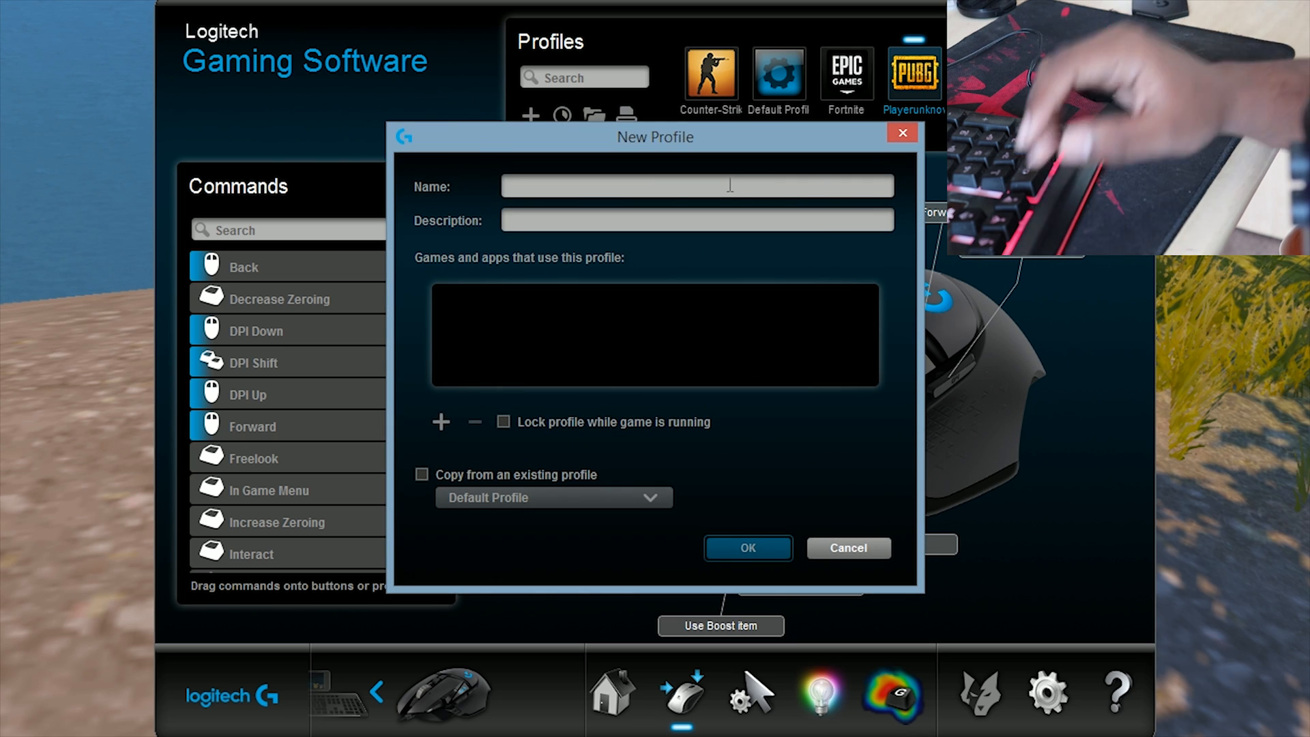
text(pubg)
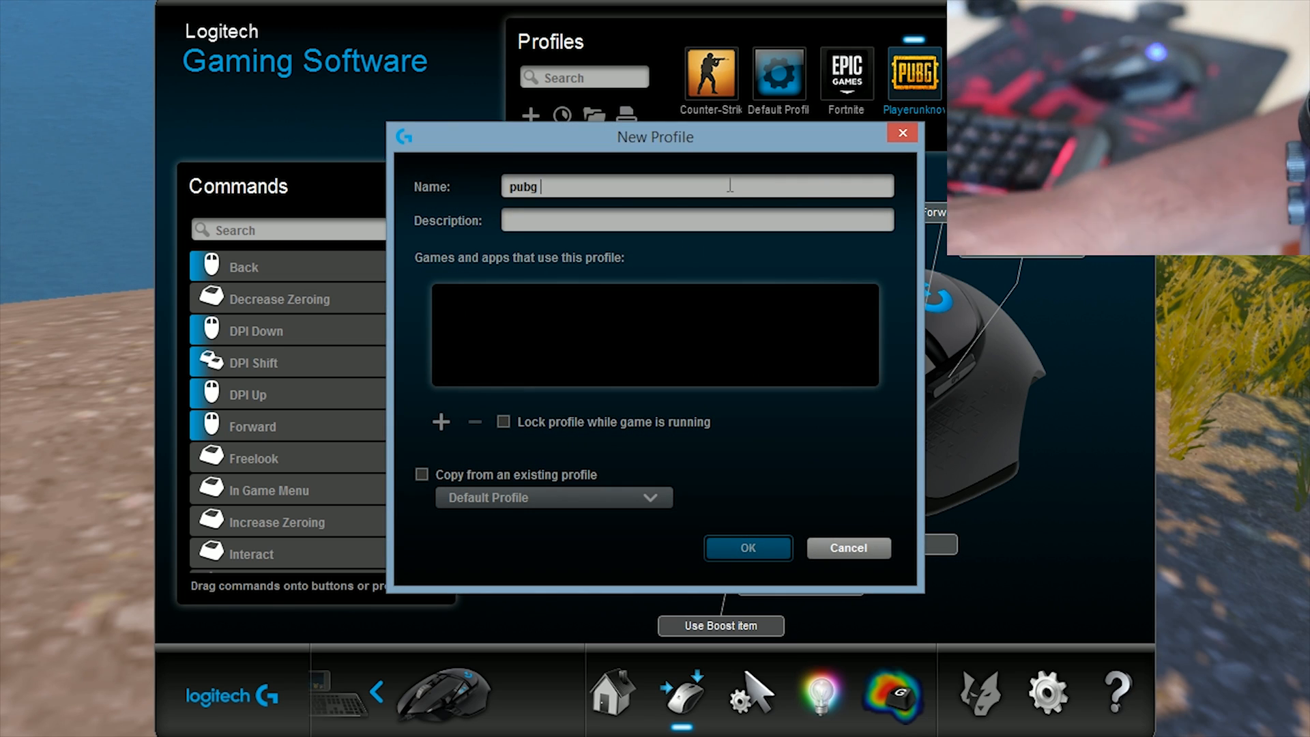
text(MOBILE)
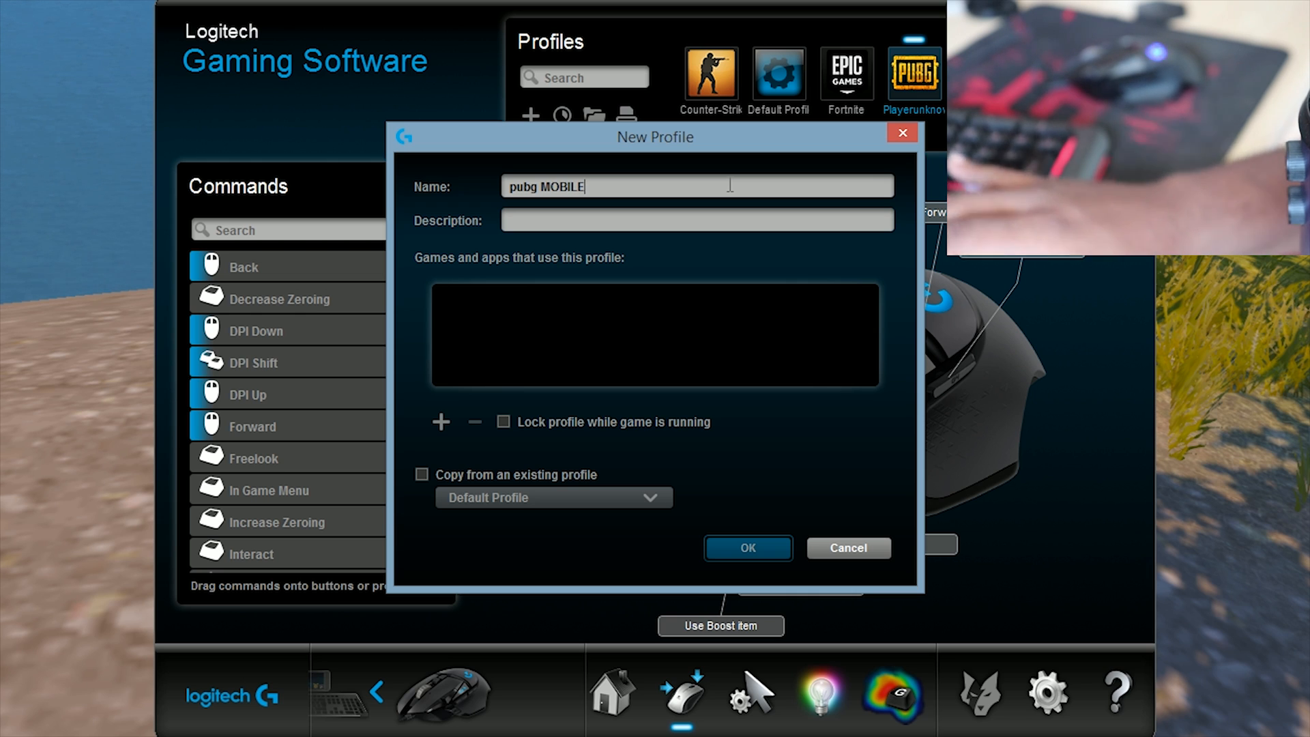
click(441, 422)
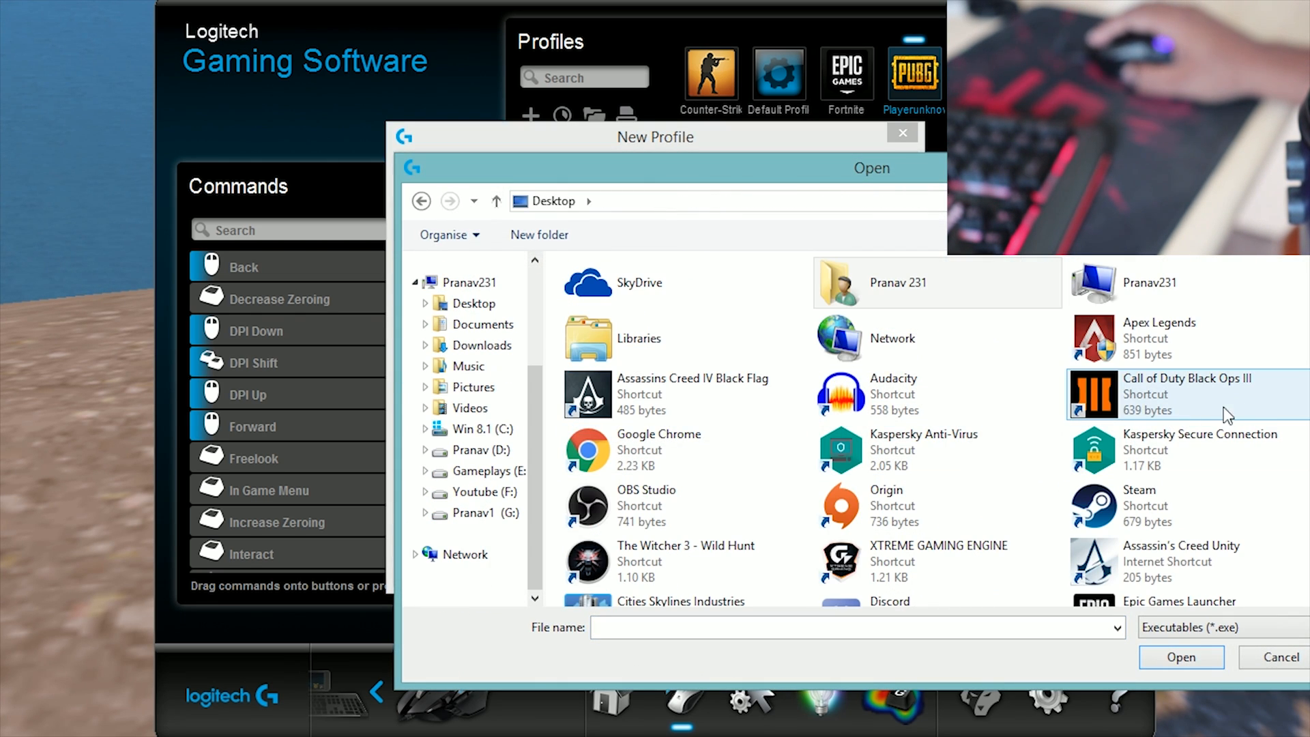
click(1181, 657)
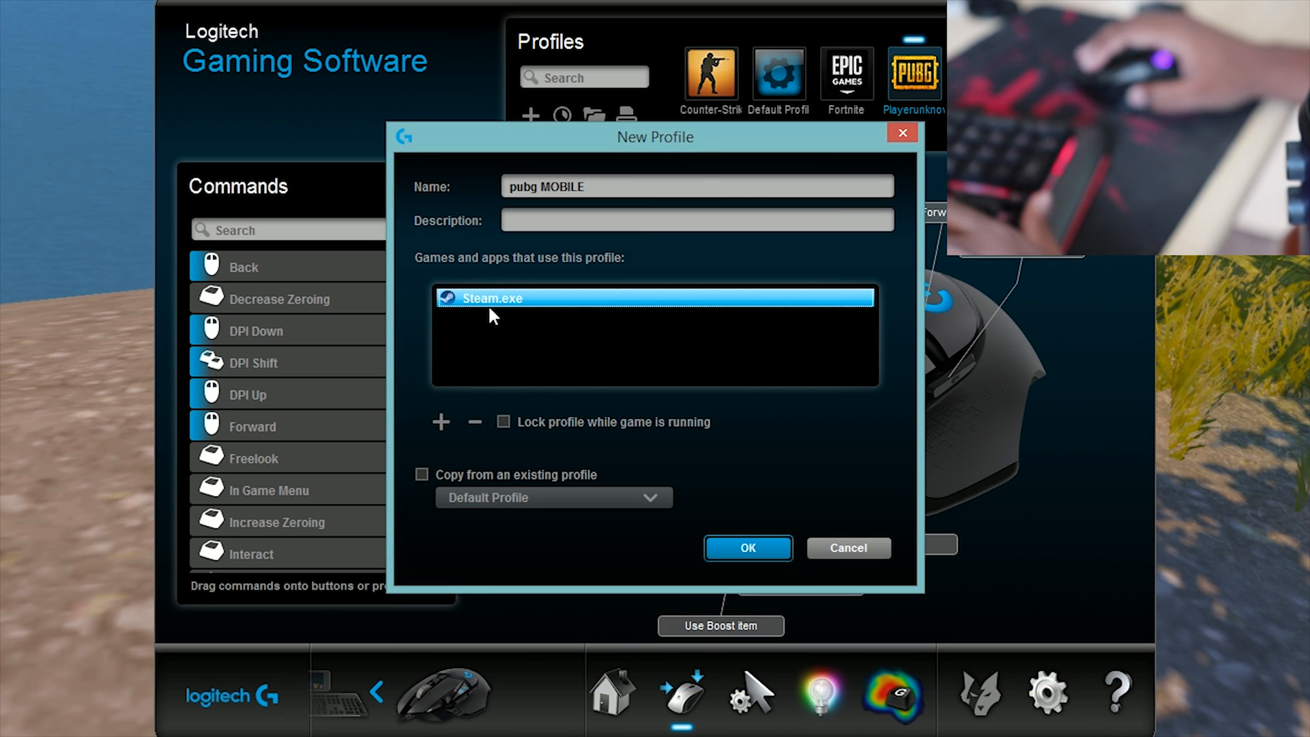
click(473, 421)
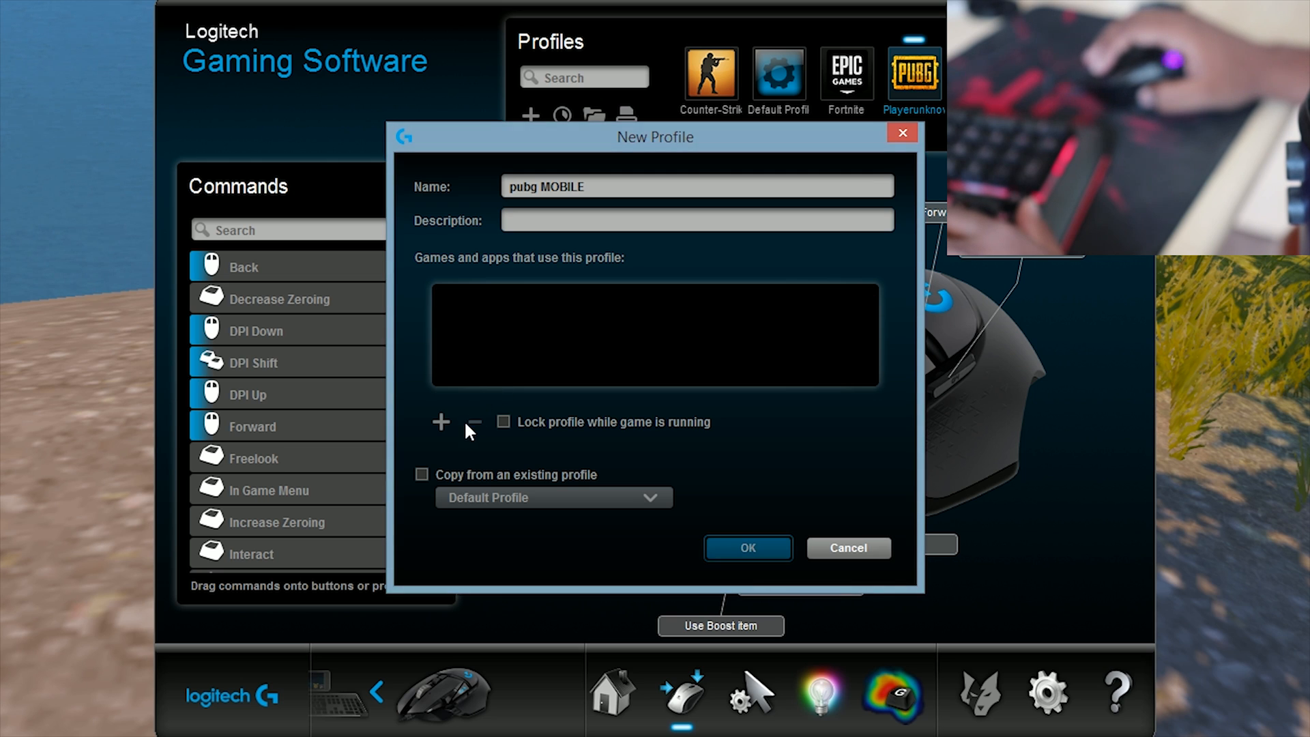
Link the PUBG MOBILE shortcut (AppMarket.exe) to the profile and finish creating it.
click(441, 423)
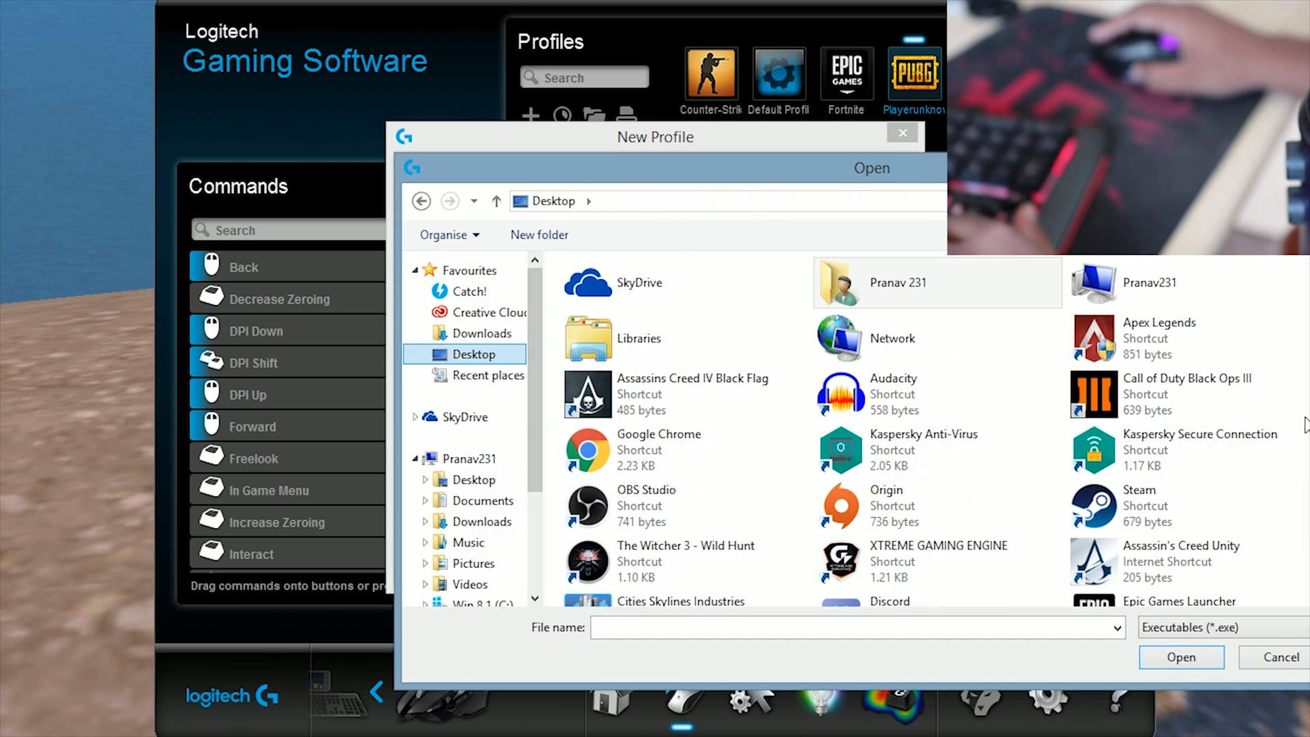
click(654, 582)
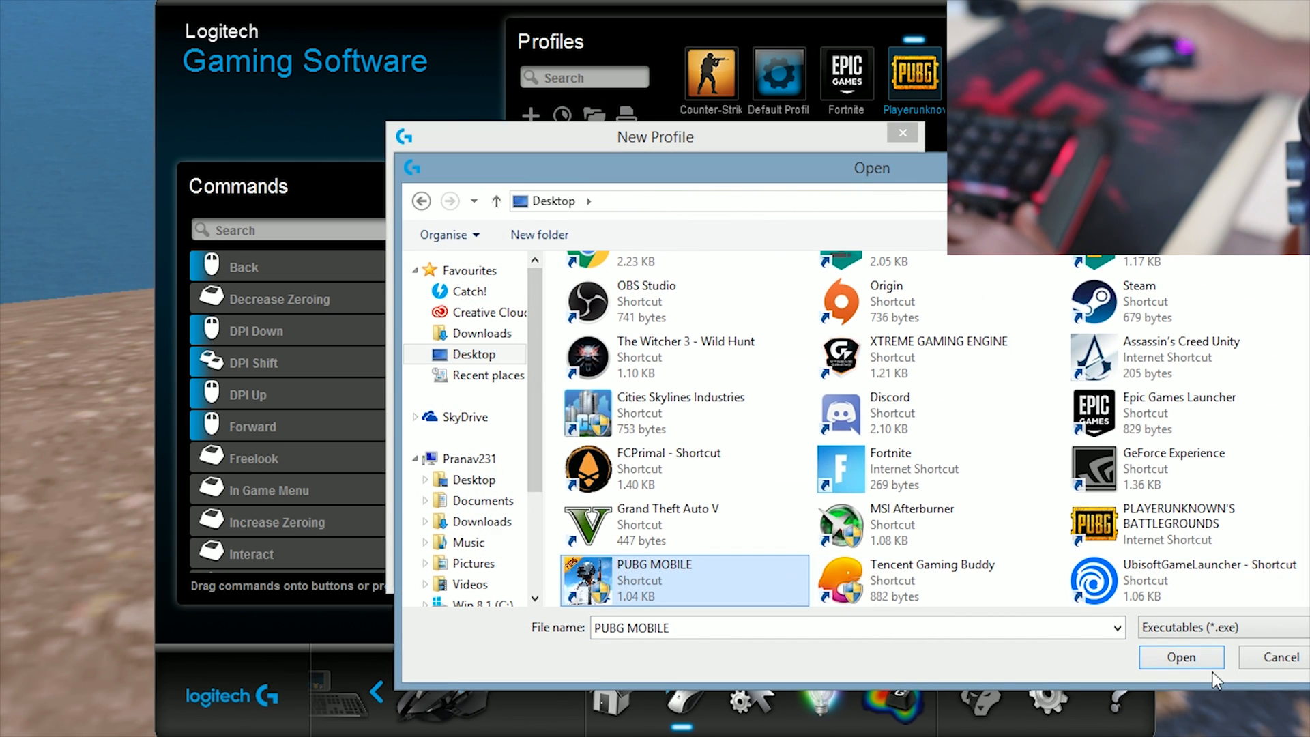
click(1179, 656)
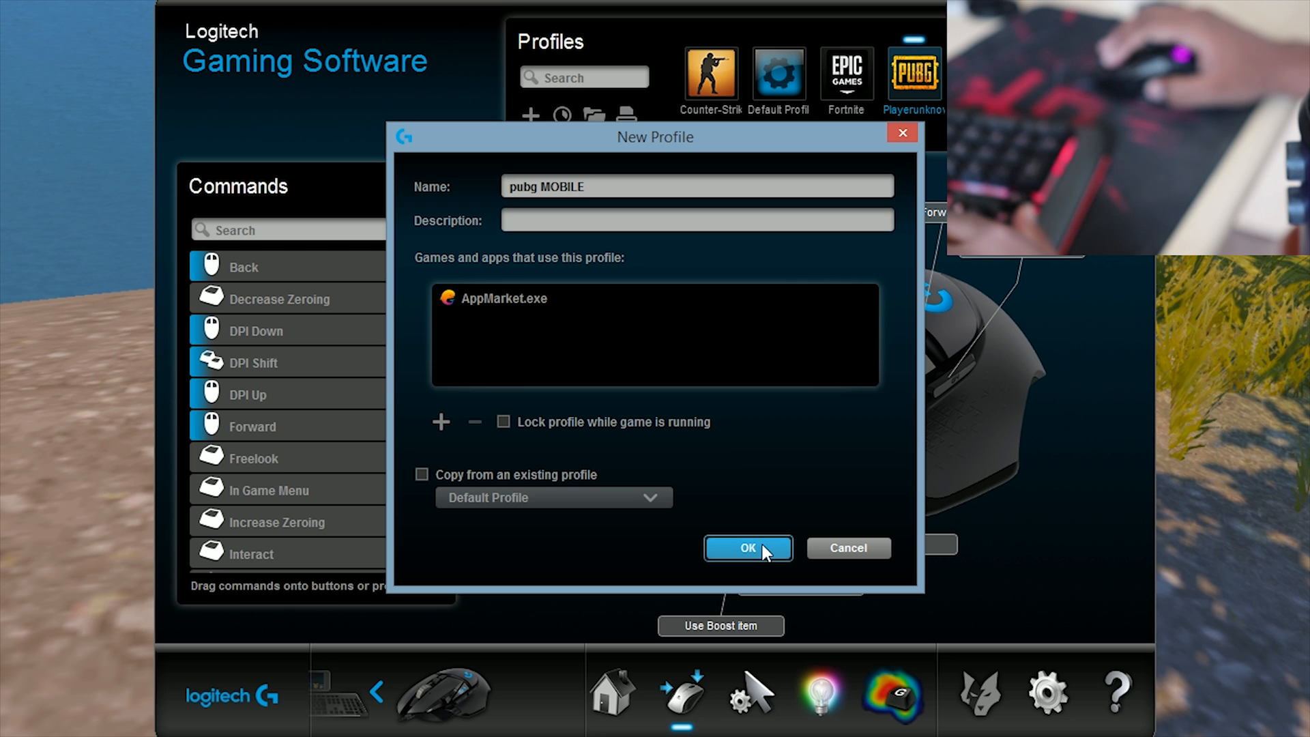
click(746, 548)
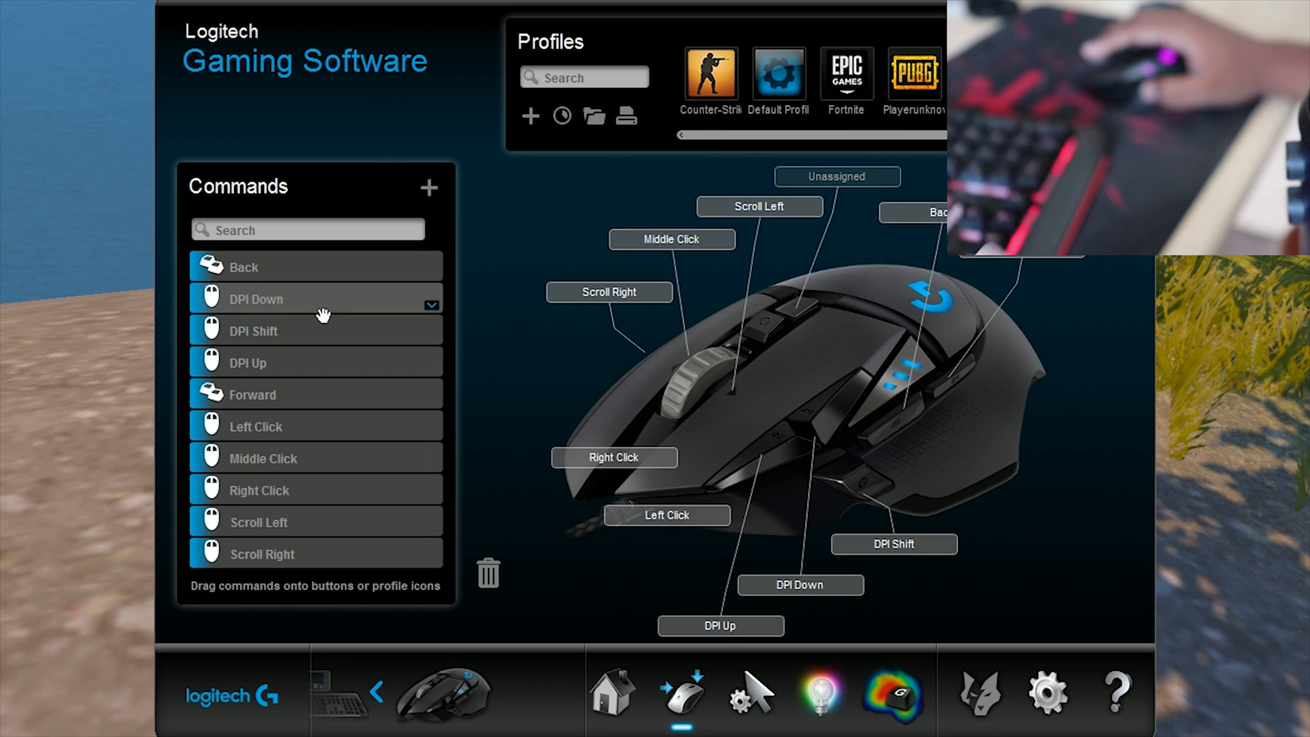
mouse_move(392, 325)
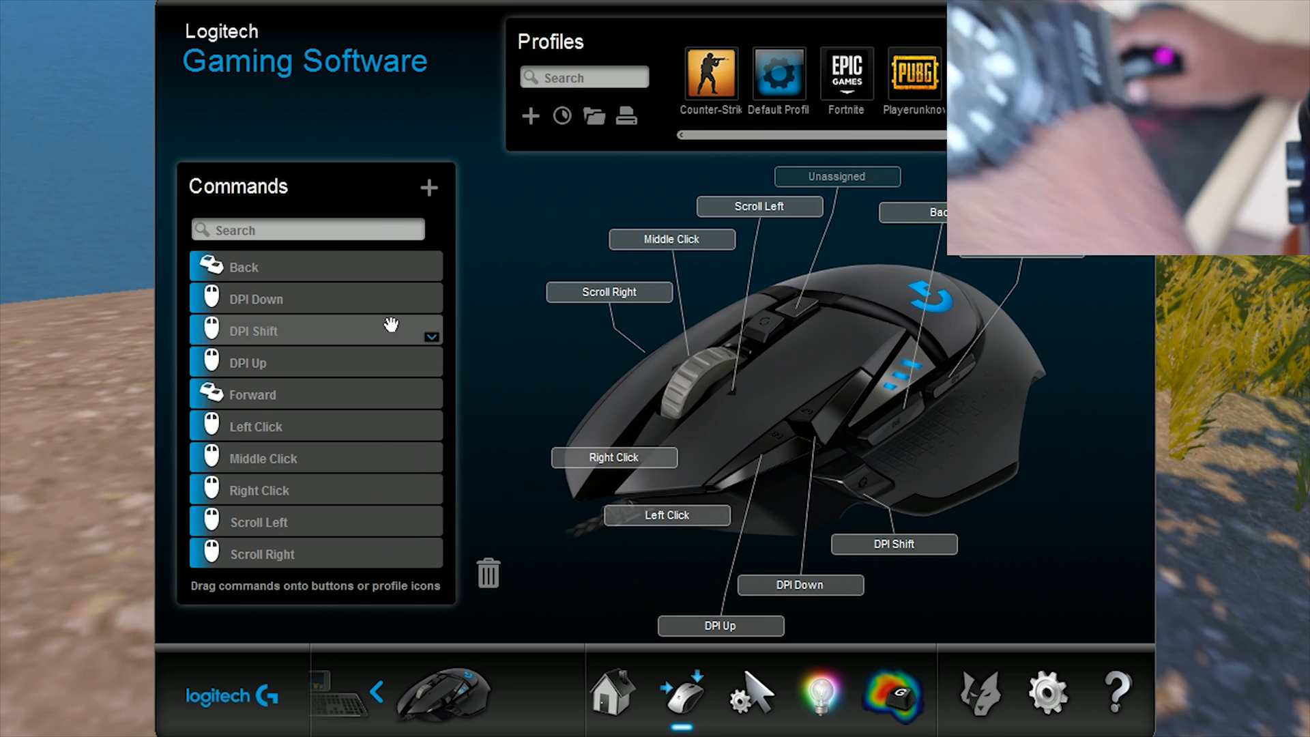
mouse_move(464, 208)
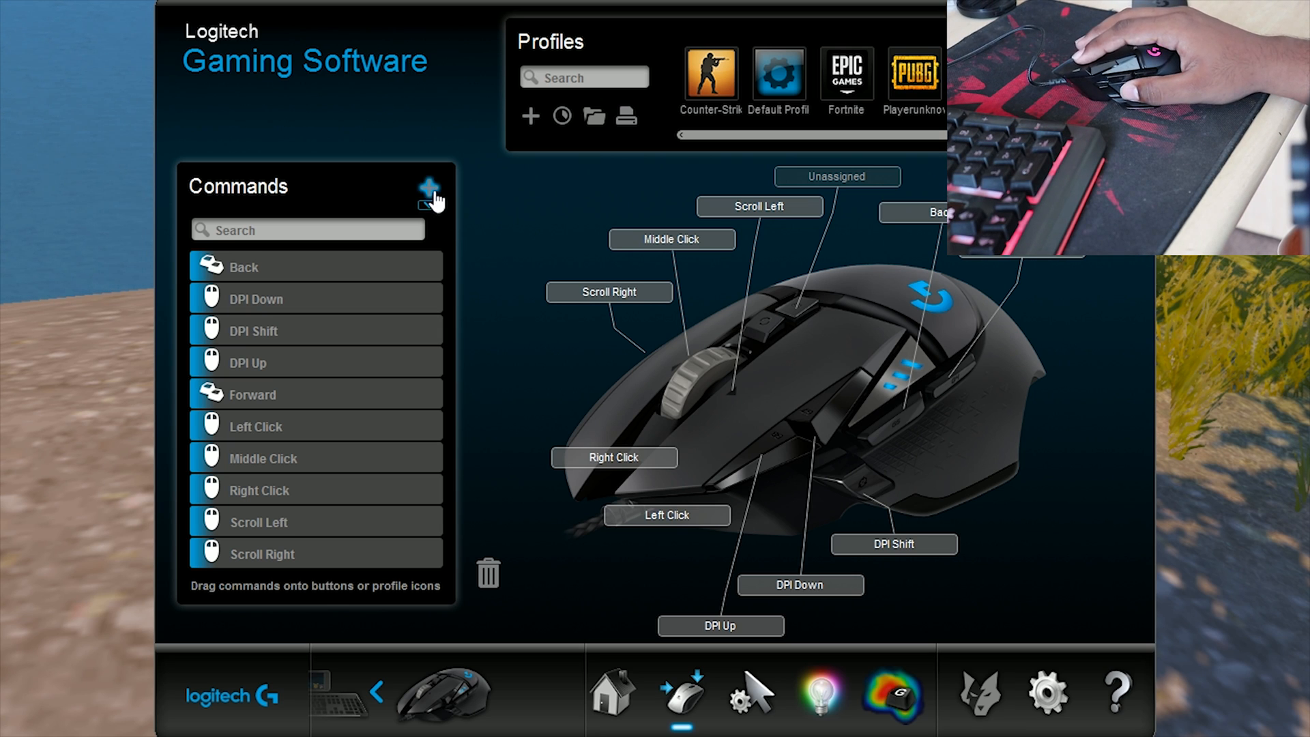
Add keystroke commands such as 1, 6 and 8 to the profile's command list.
click(433, 186)
text(1)
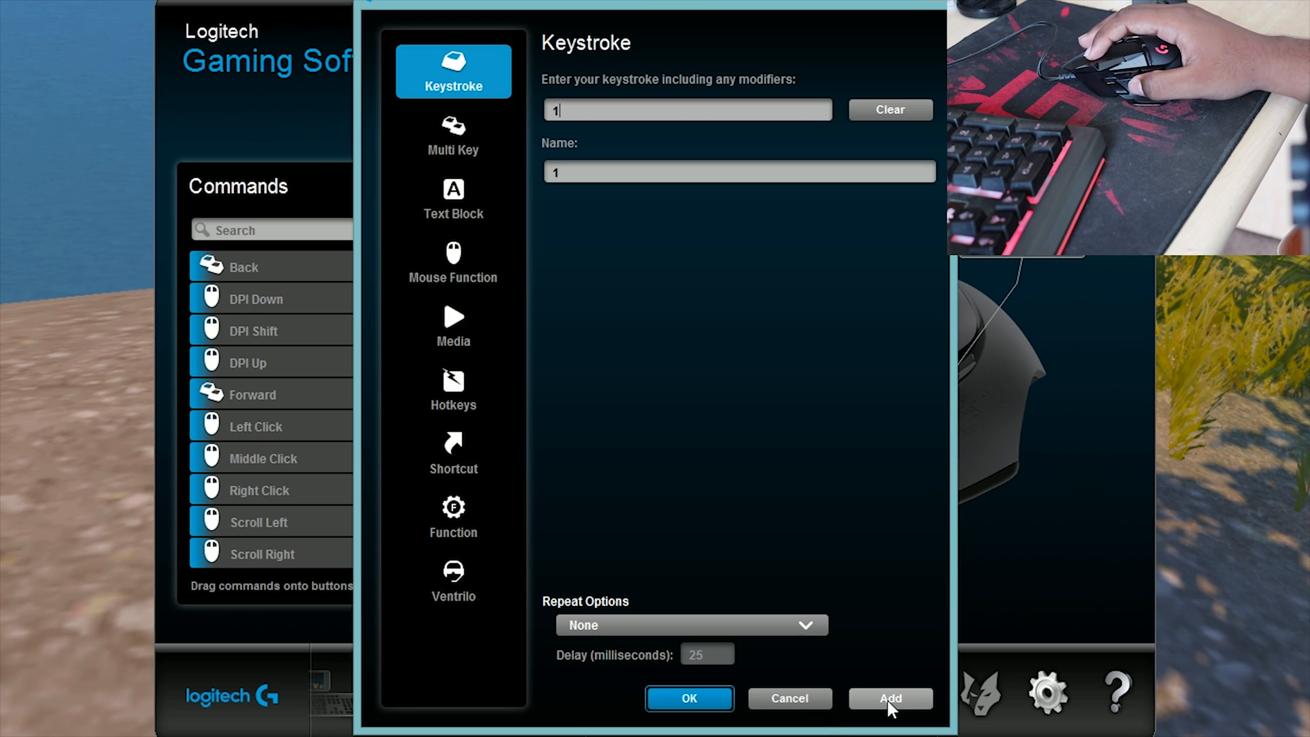
click(889, 699)
text(6)
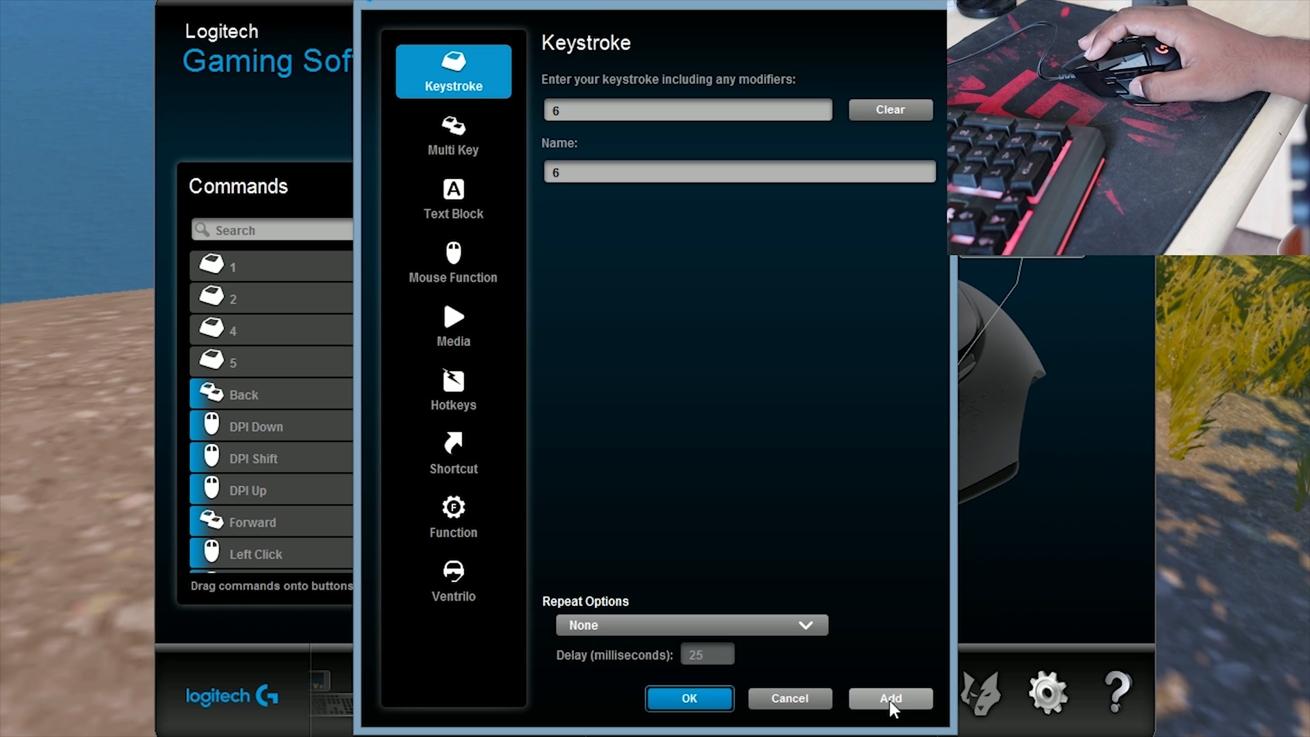
click(888, 699)
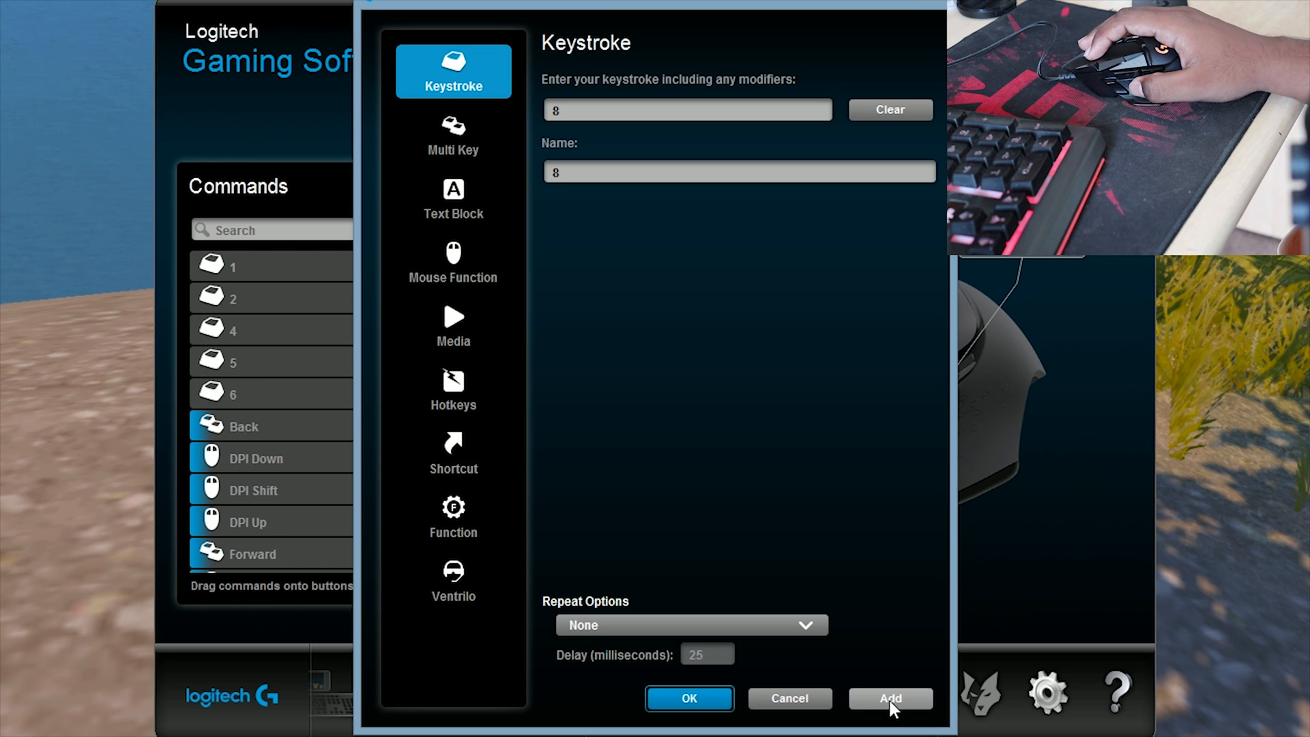
click(890, 698)
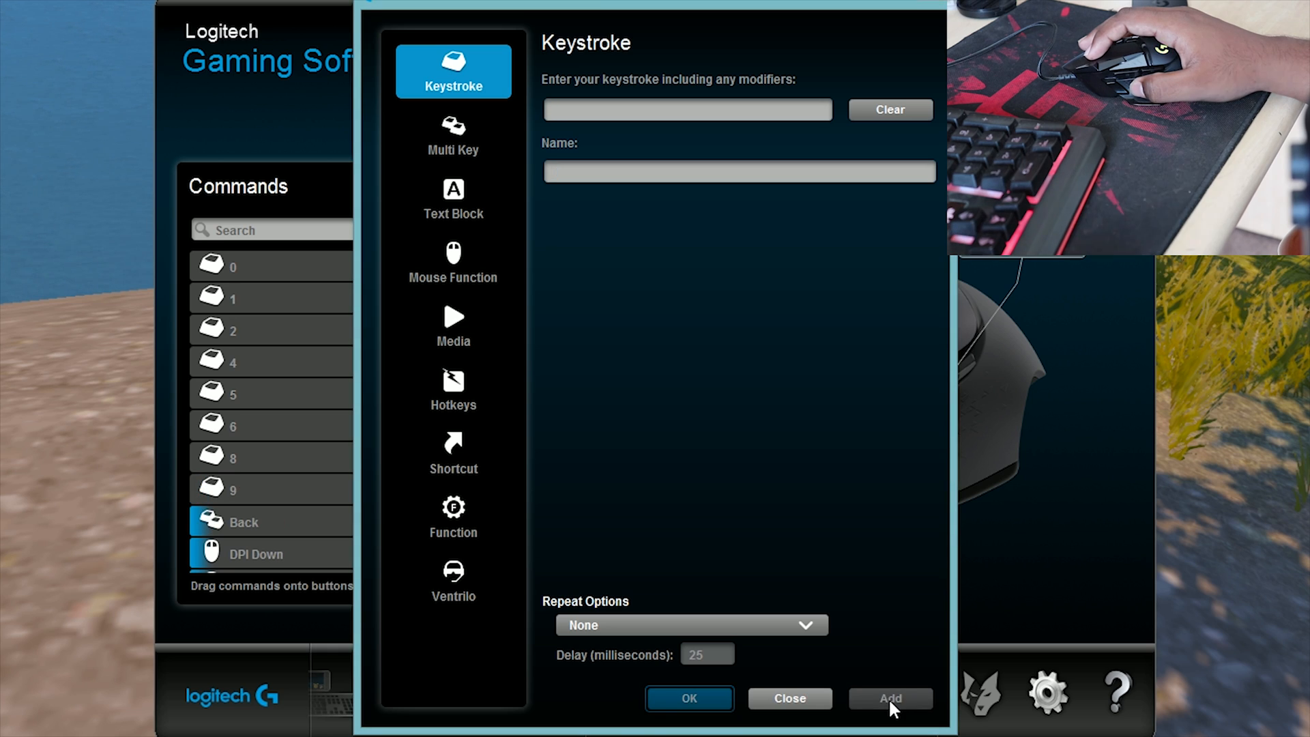
click(686, 110)
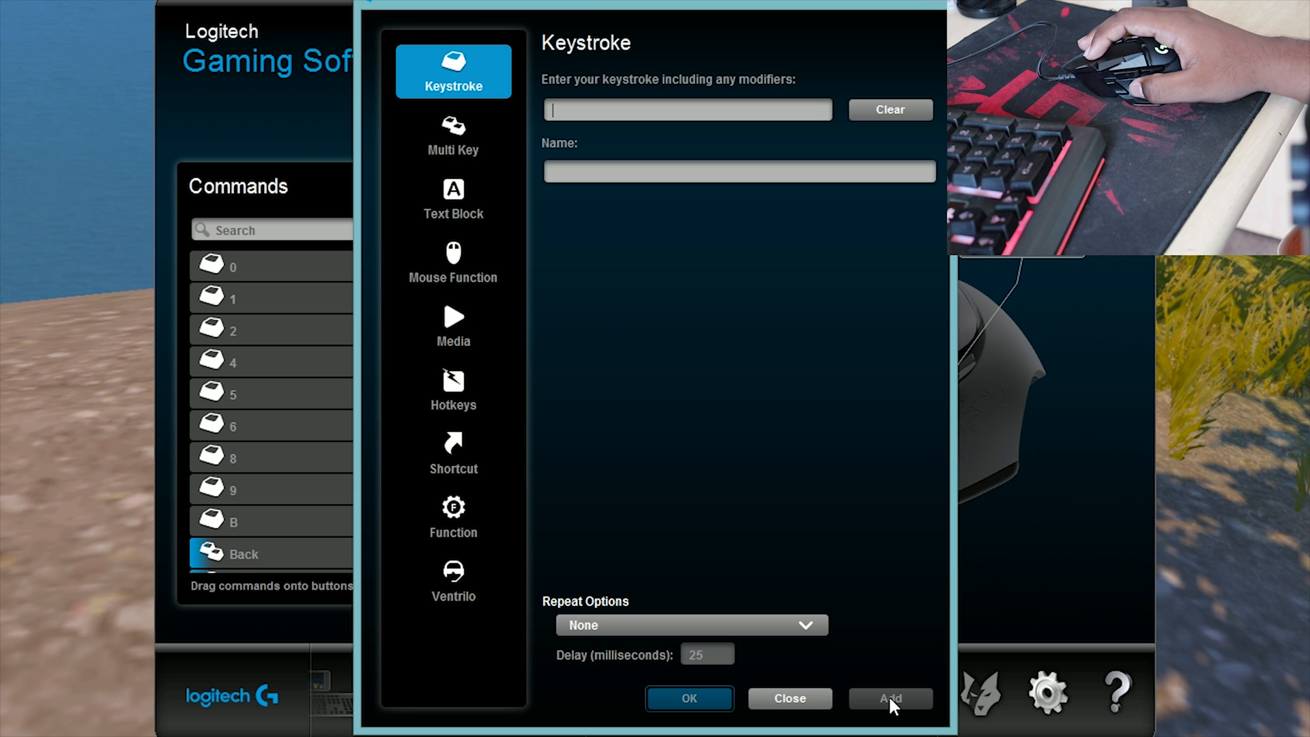
mouse_move(940, 326)
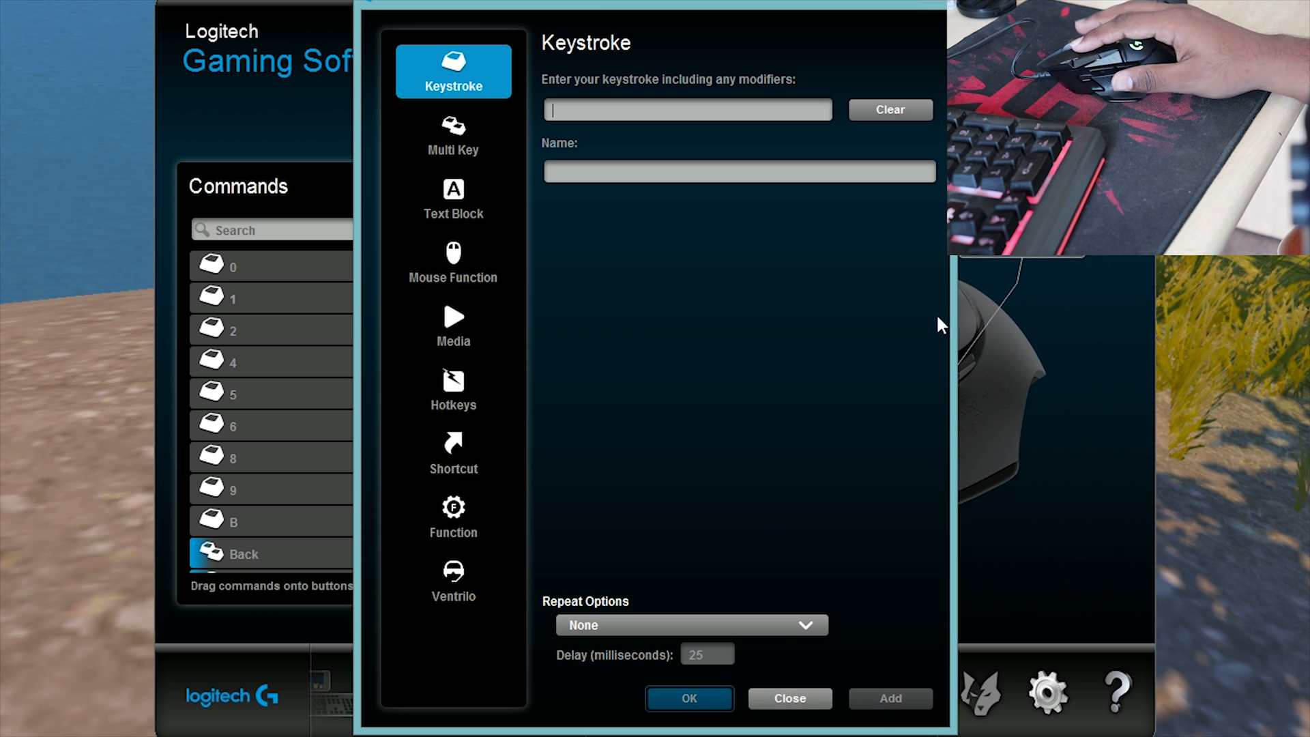
Close the command editor before mapping the keystroke commands to the G502 buttons.
click(788, 697)
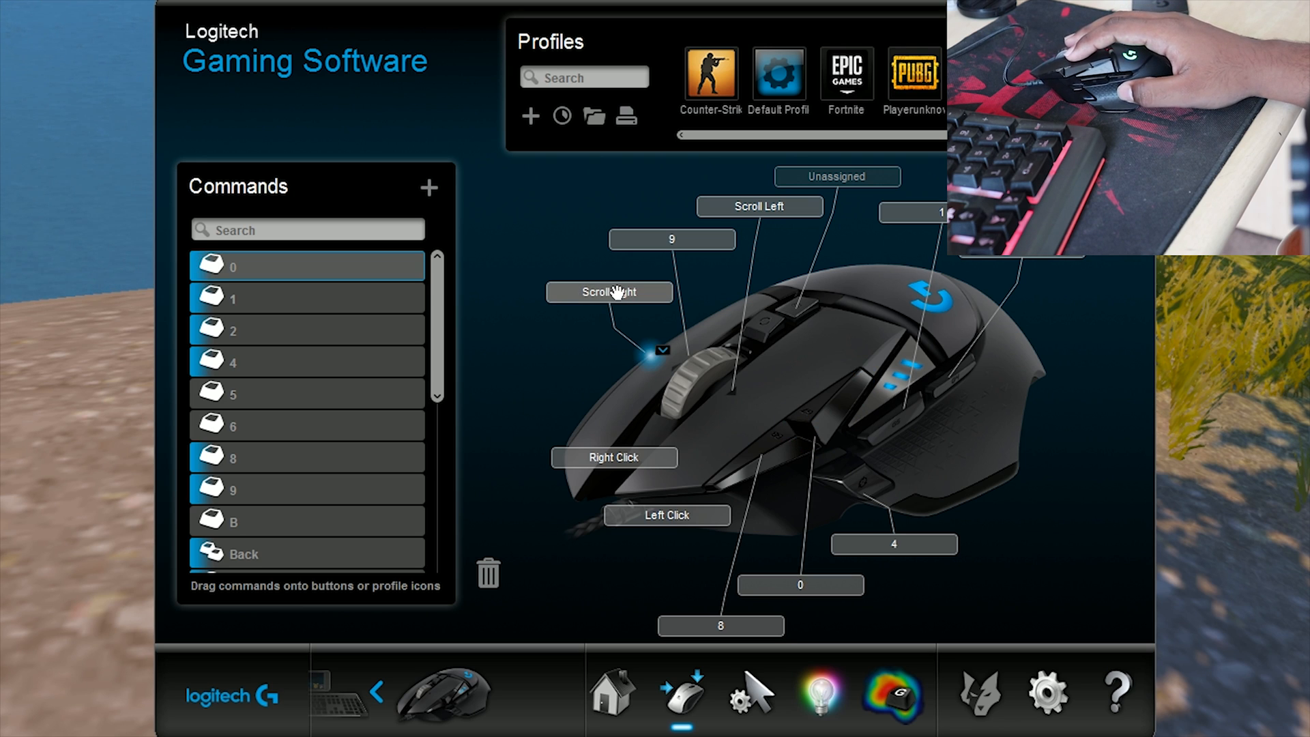
mouse_move(489, 374)
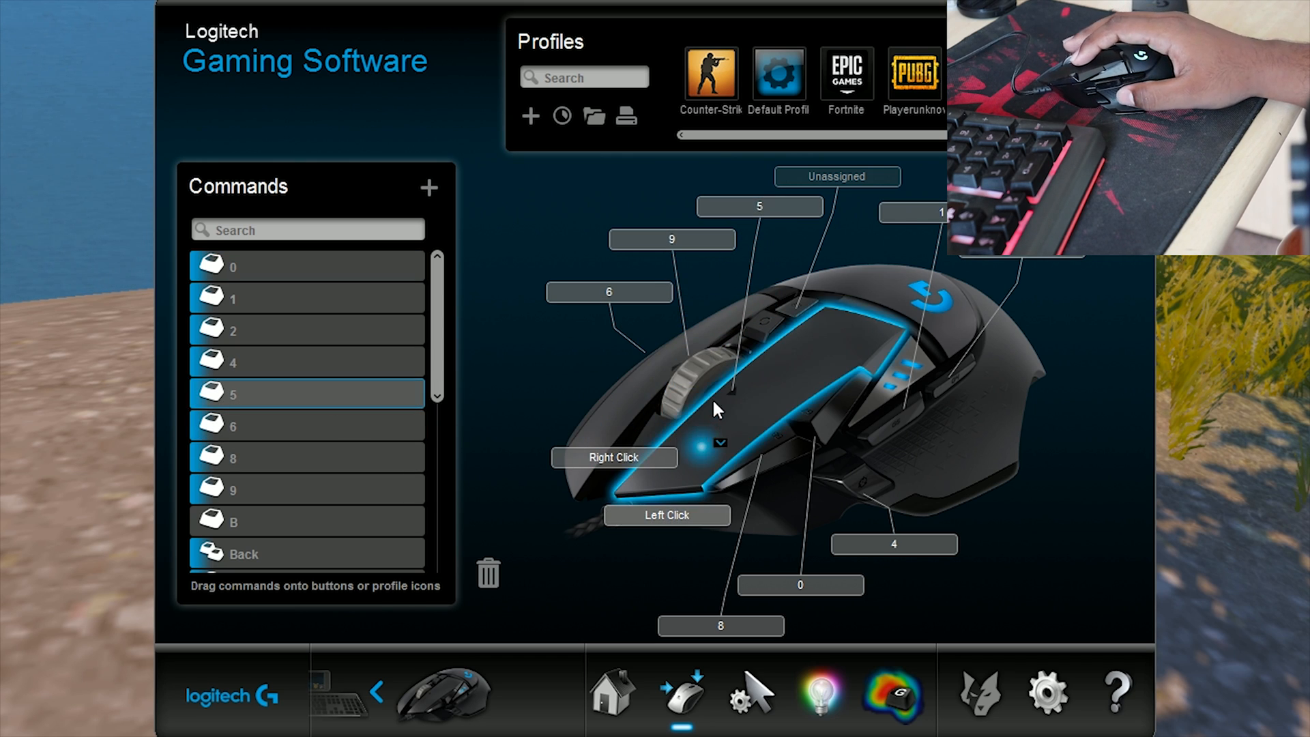
mouse_move(822, 283)
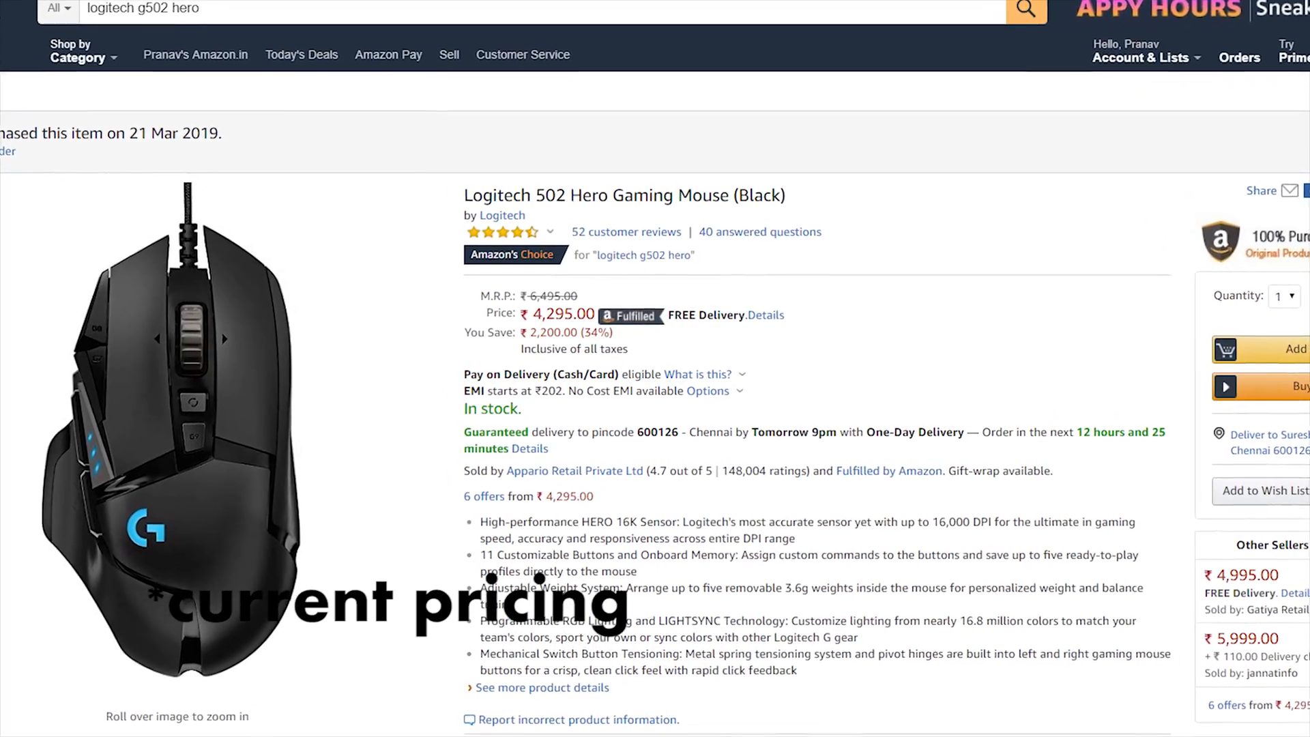
Scroll through the Amazon G502 Hero listing and the G502 Proteus Spectrum product page.
scroll(down, 3)
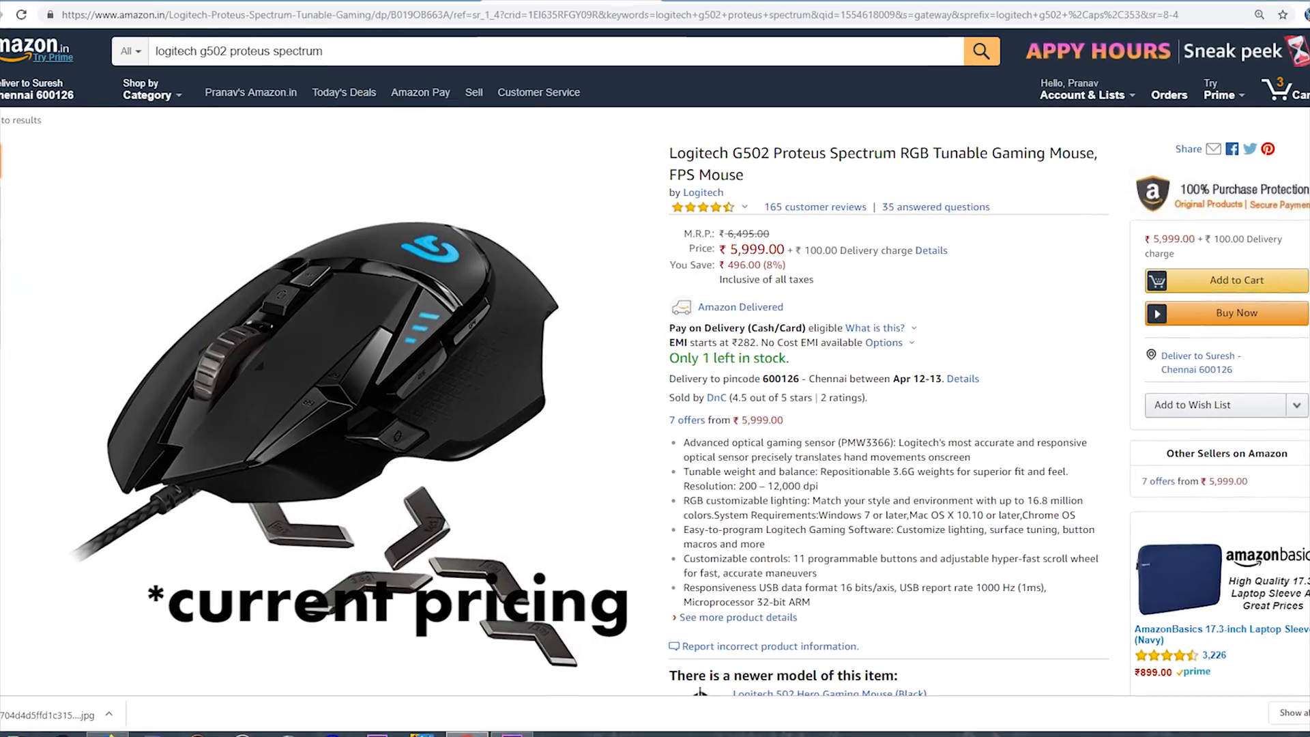
scroll(down, 3)
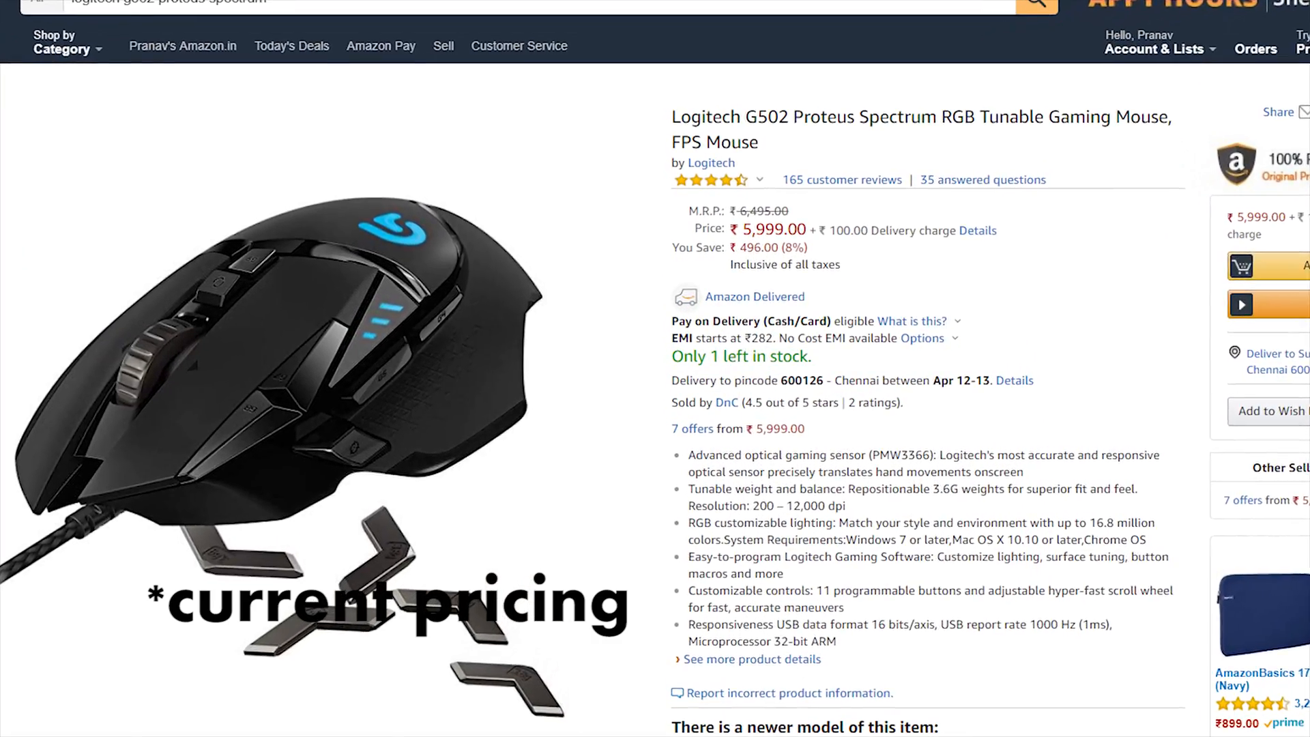